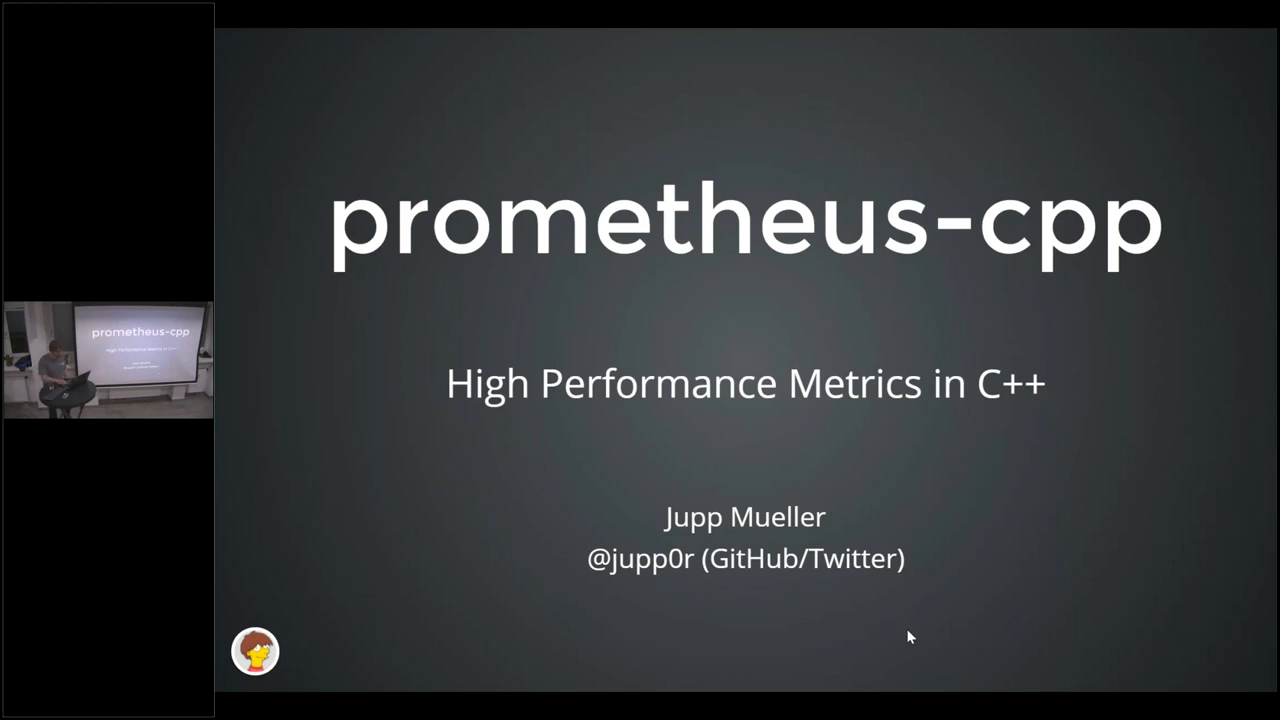
Step: Advance from the prometheus-cpp title slide to the /me speaker slide
key(Right)
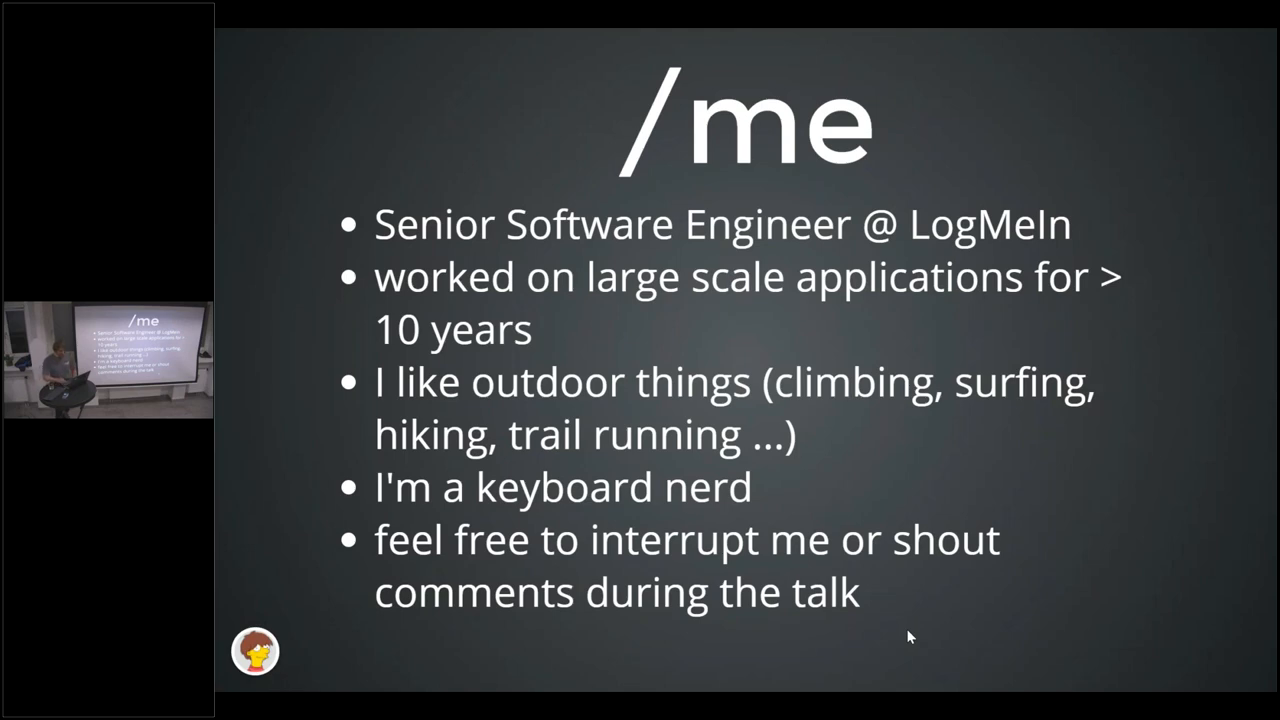
Step: Advance past the Metrics section slide to the service-discovery and HTTP GET polling diagram
key(Right)
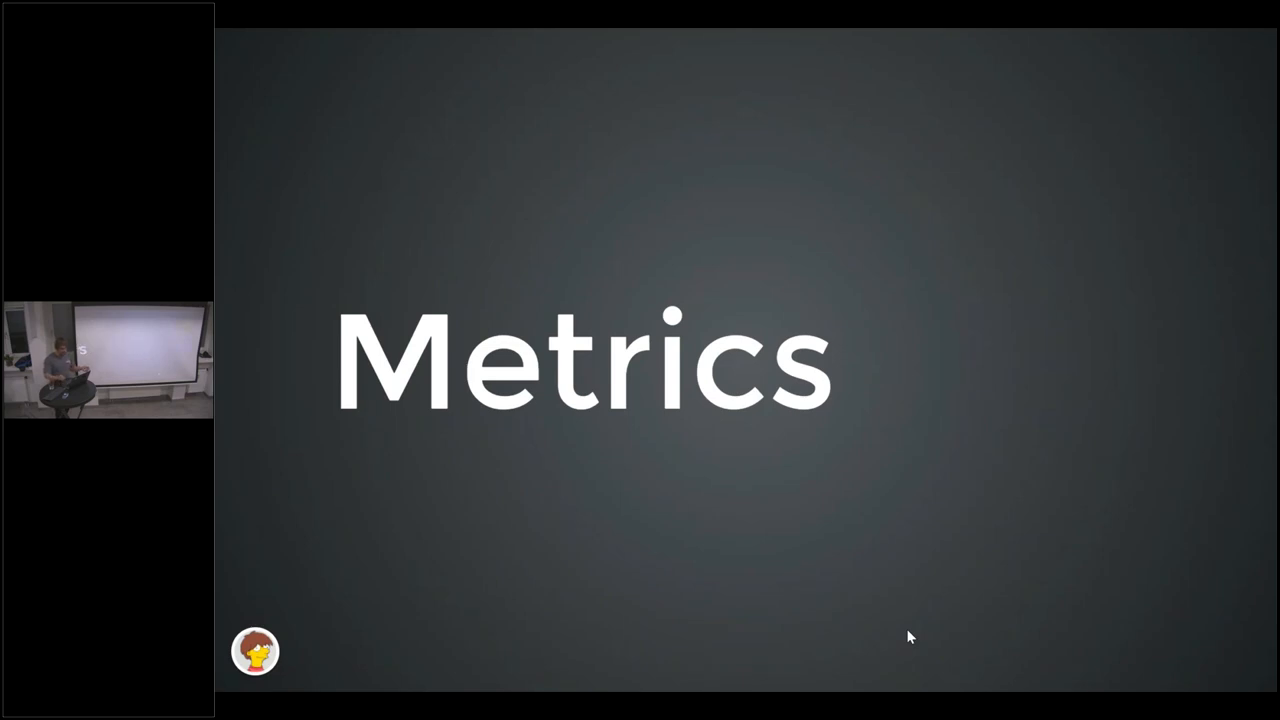
key(right)
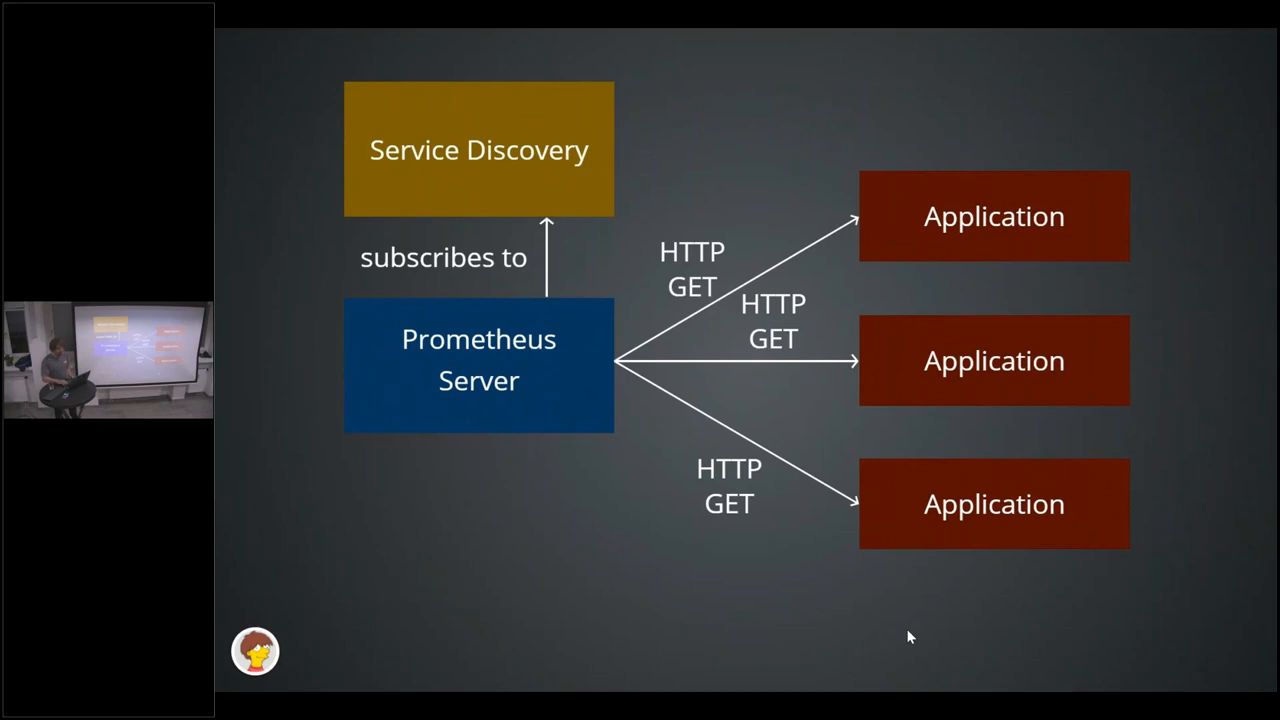
key(Right)
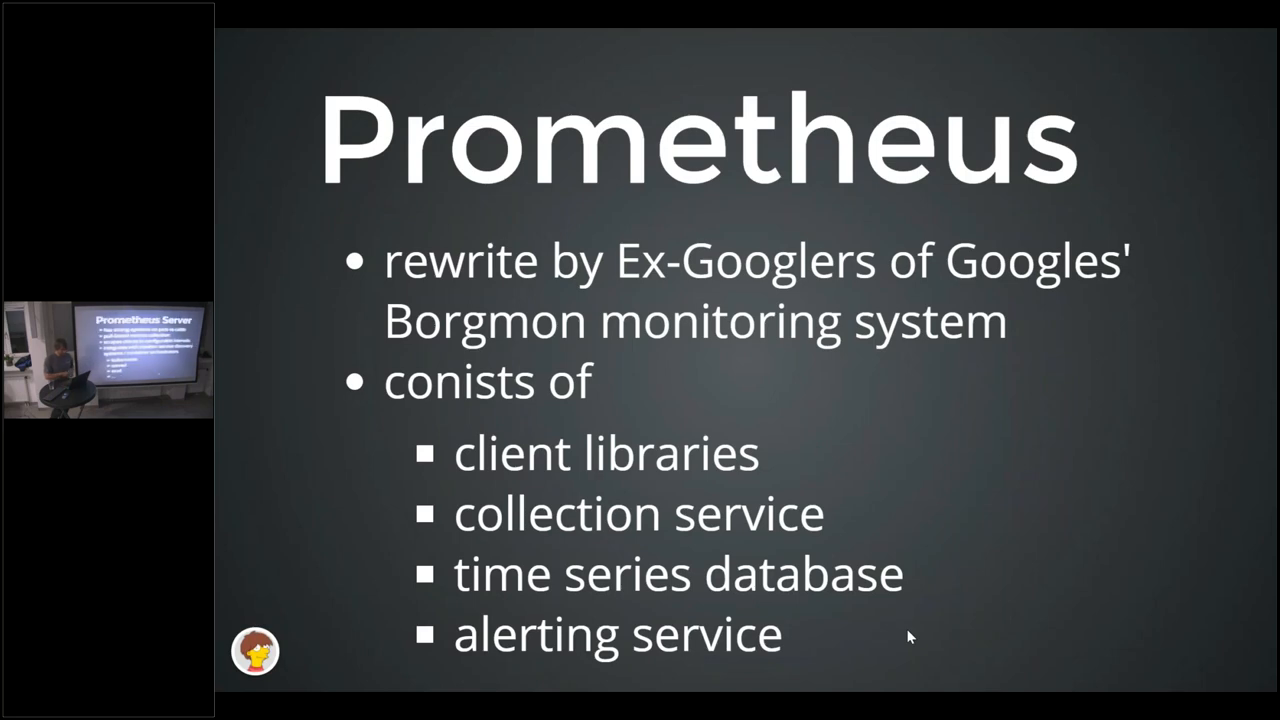
Step: Advance to the Prometheus Server slide on pull-based collection and scrape intervals
key(Right)
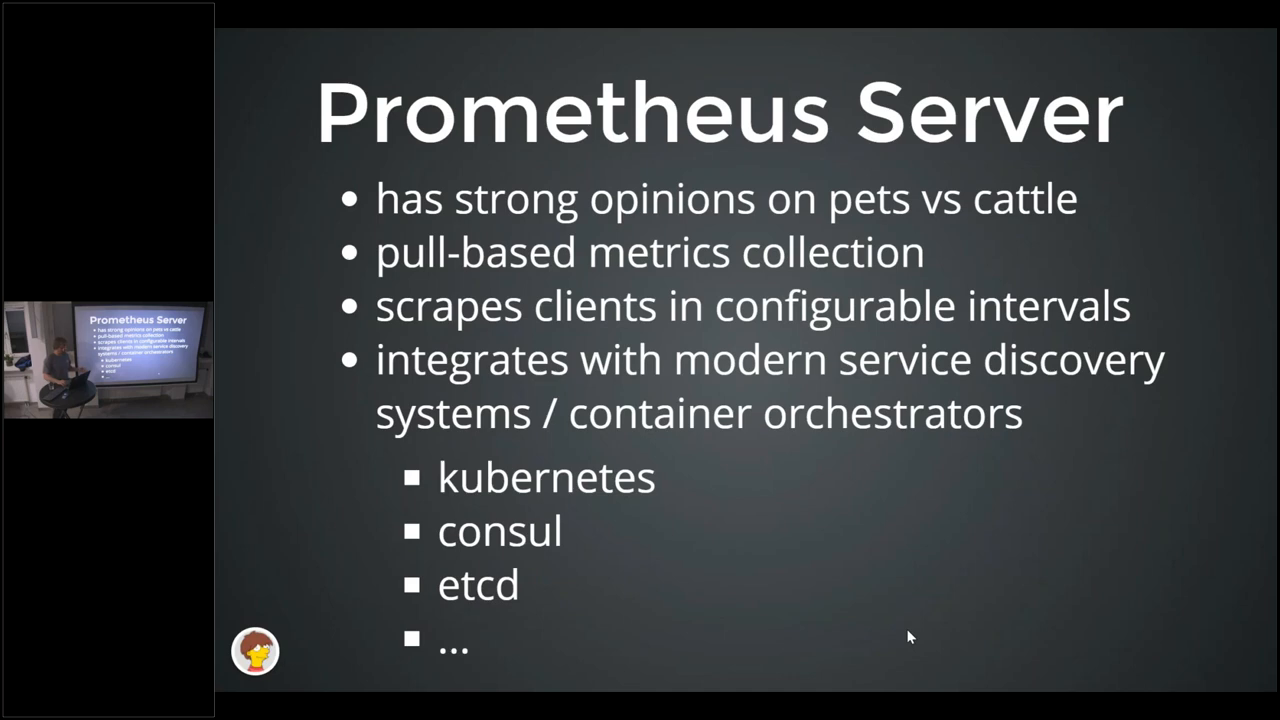
Step: Advance to the slide stating every time series has a name and label pairs
key(Right)
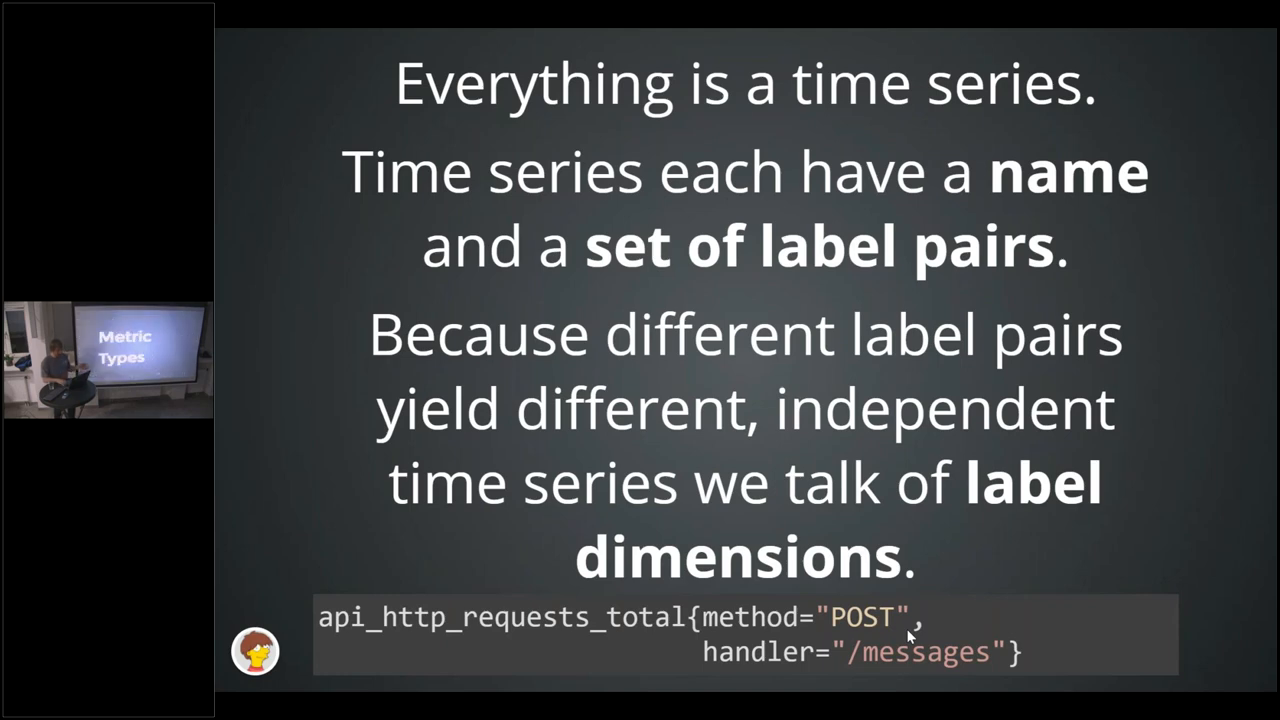
Step: Advance to the Metric Types section title slide
key(right)
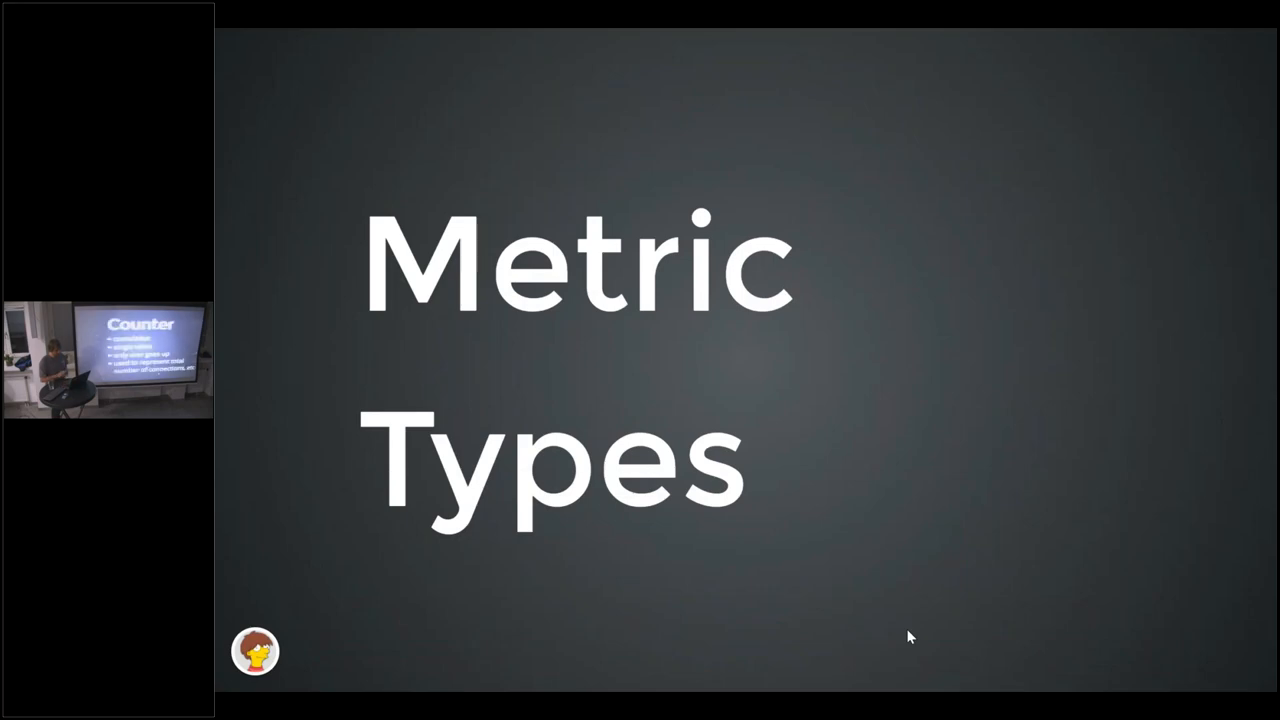
Step: Advance to the Counter slide: a cumulative value that only goes up
key(Right)
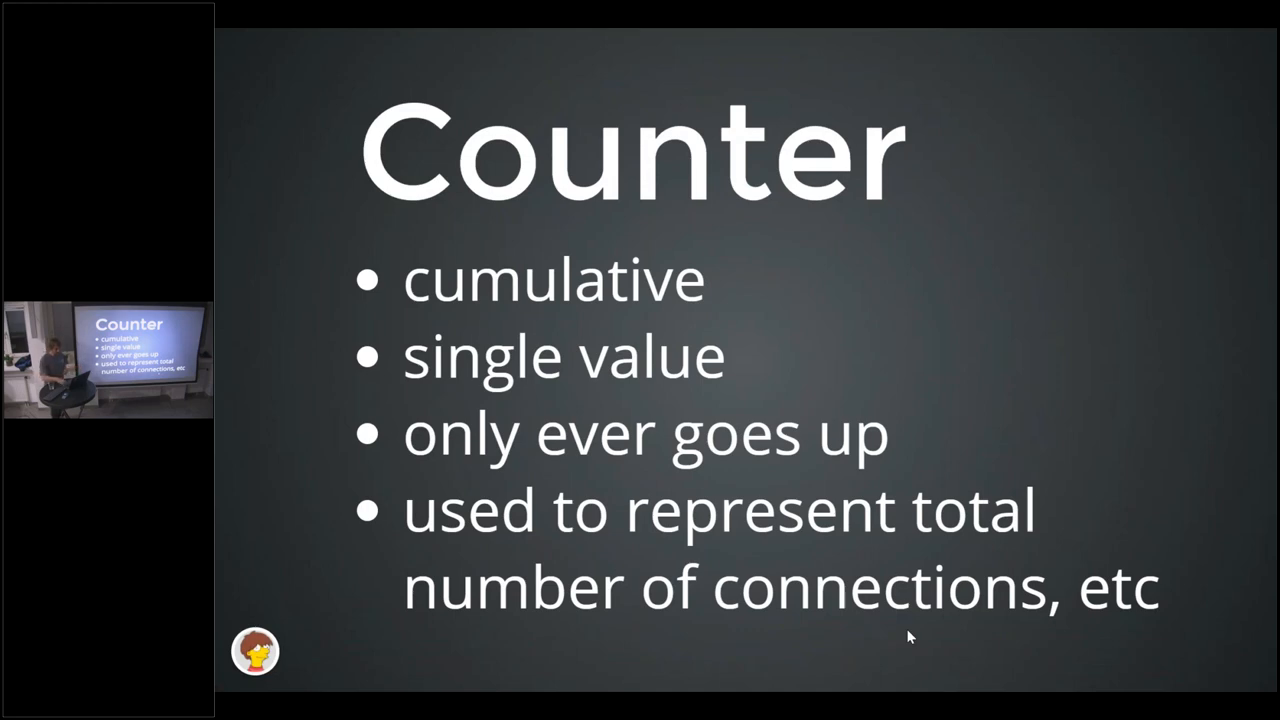
Step: Advance to the Gauge slide: a single value that can rise and fall
key(Right)
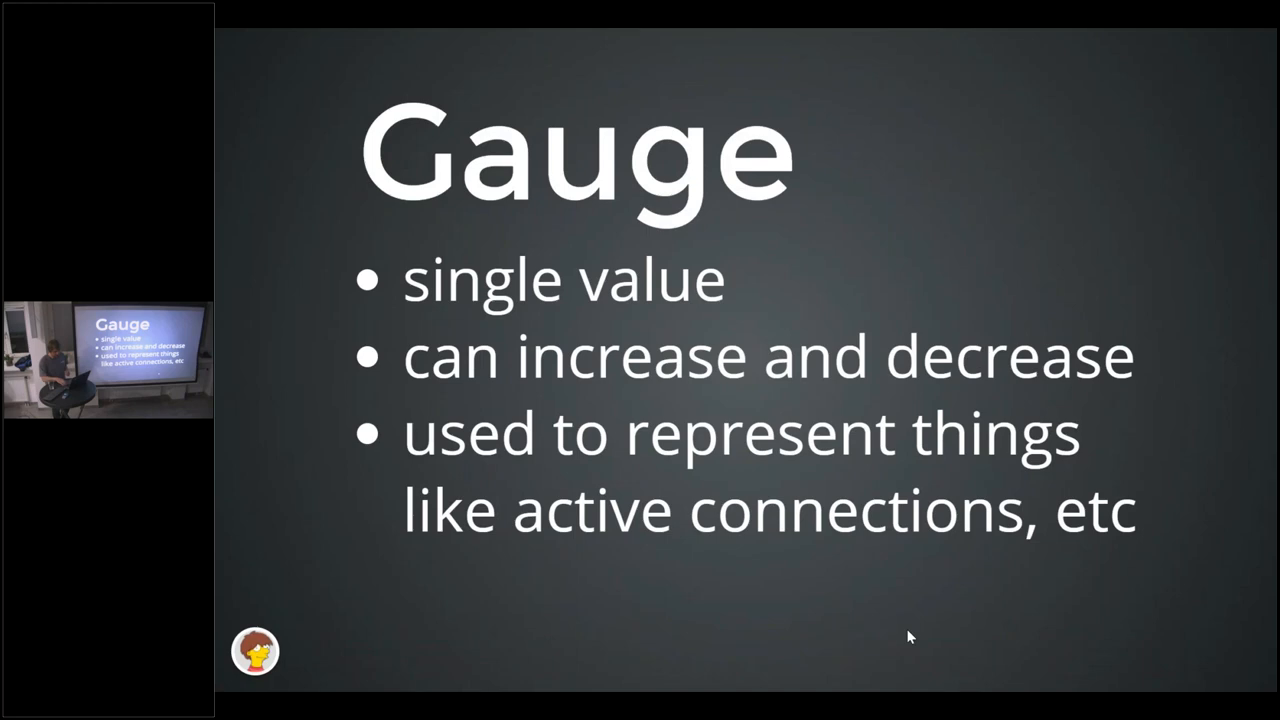
key(right)
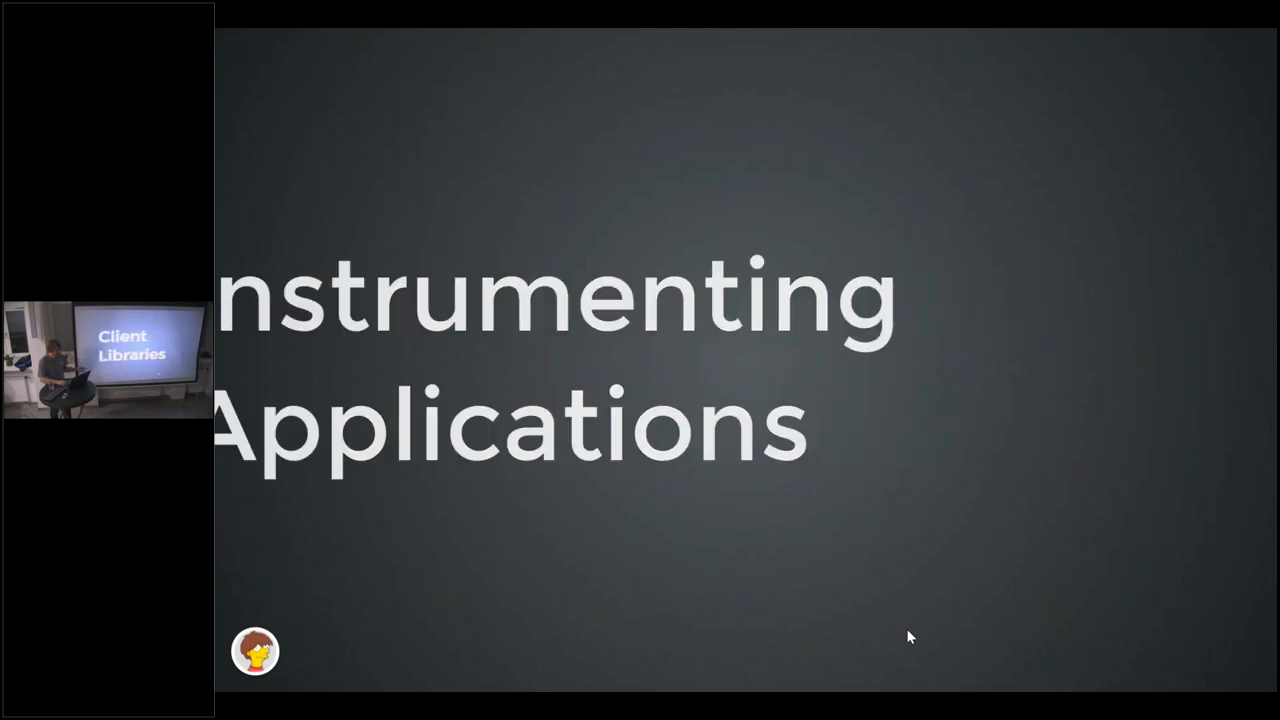
key(Right)
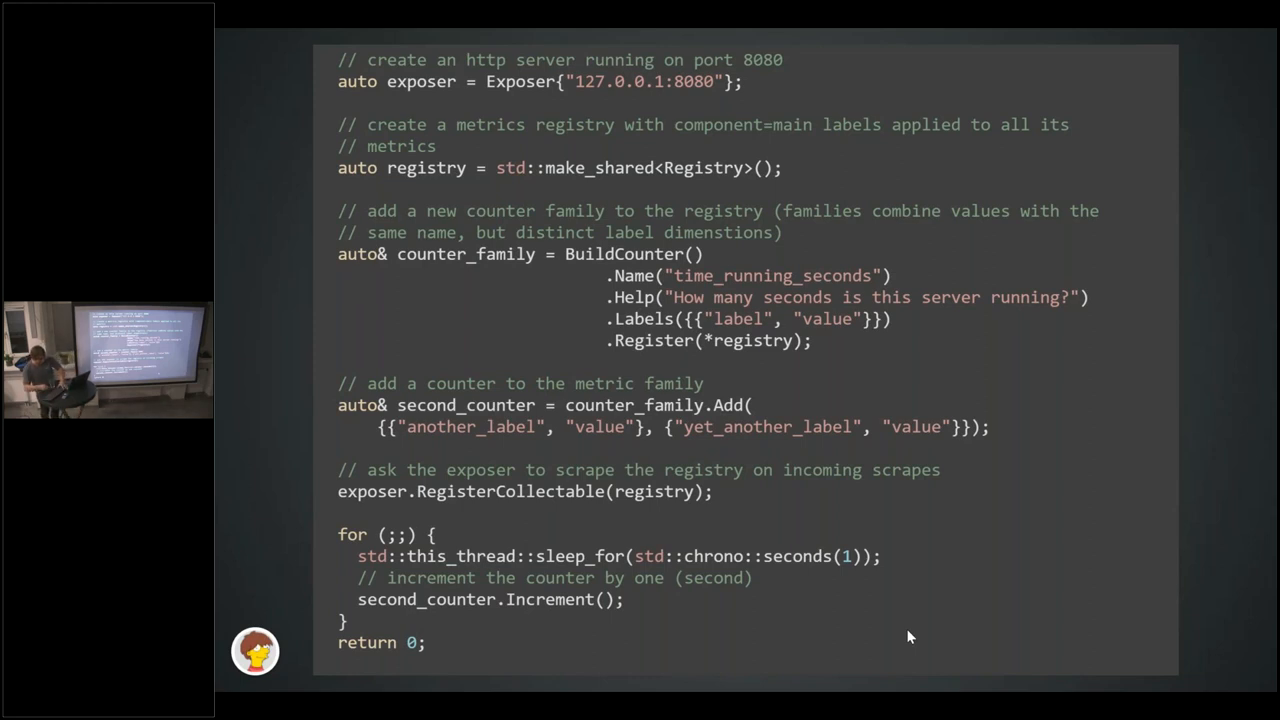
key(f11)
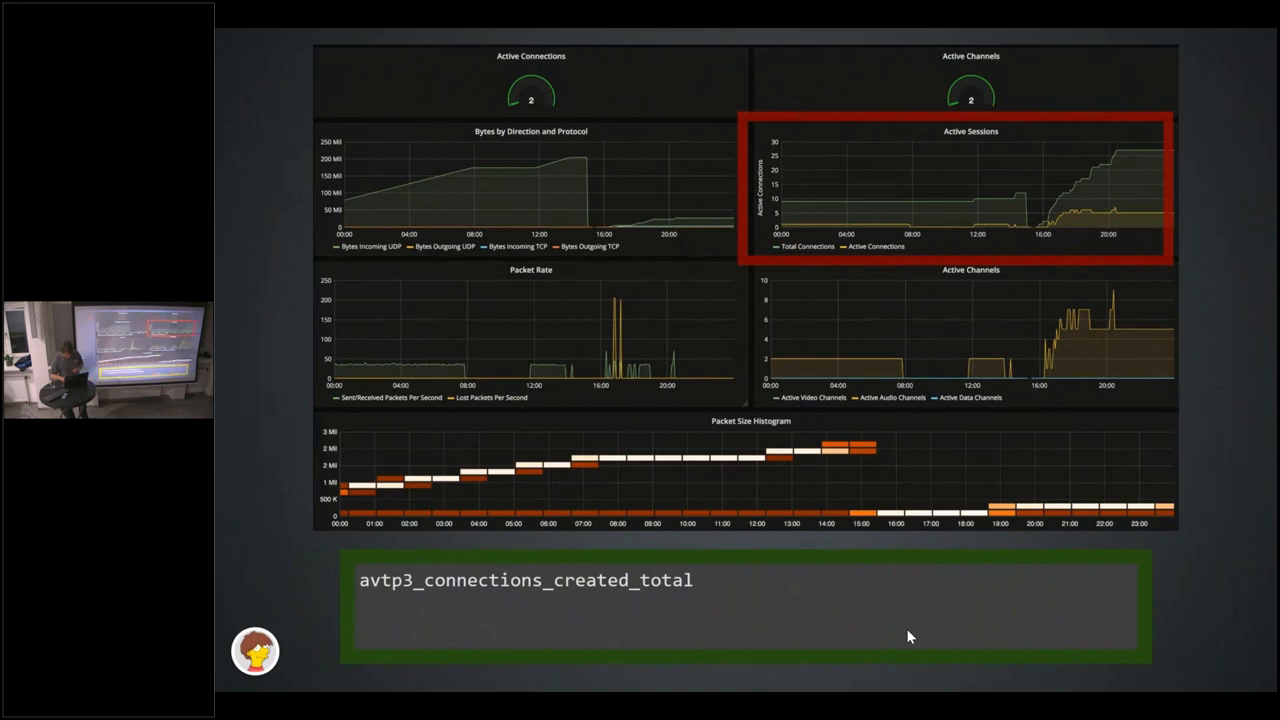
Step: Append '- avtp3_connections_closed_total' to the avtp3_connections_created_total query
text(- avtp3_connections_closed_total)
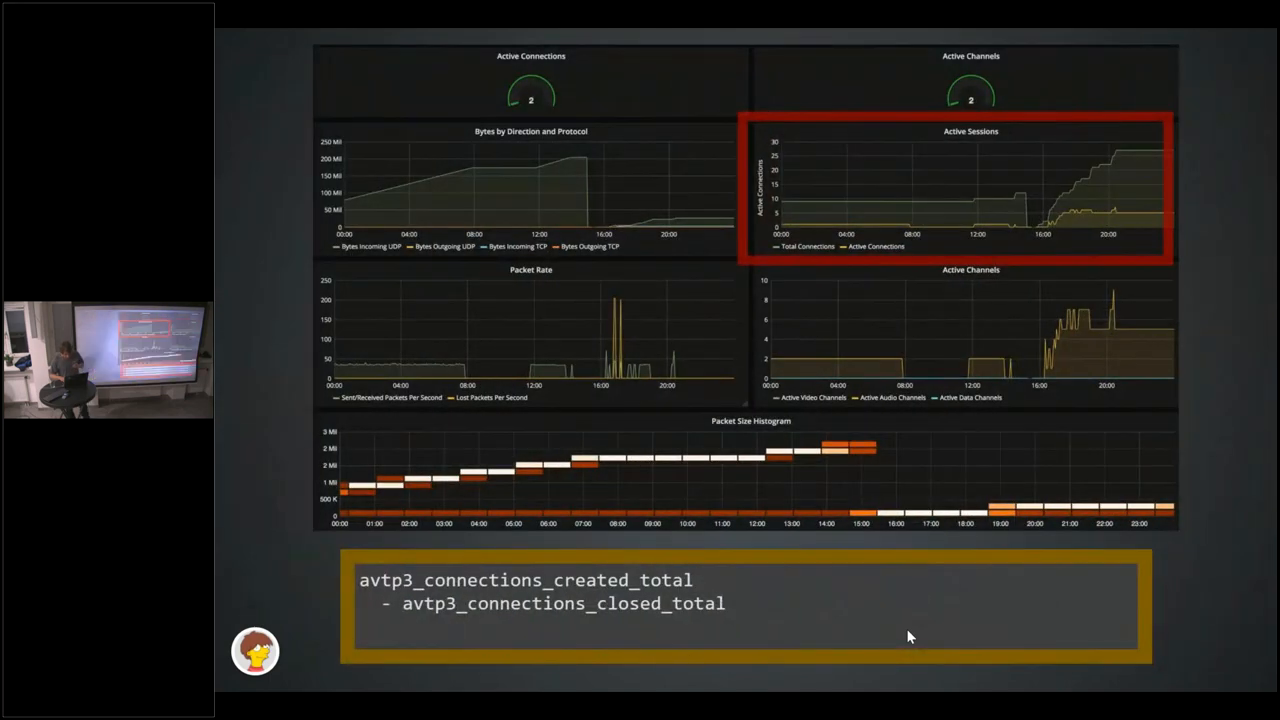